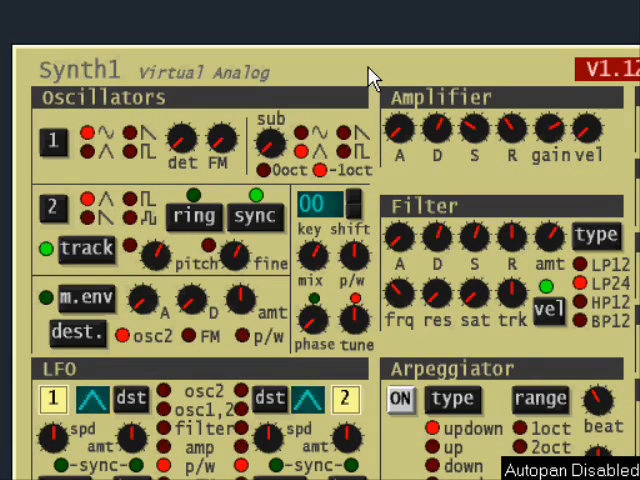
{"action": "mouse_move", "coordinate": [370, 70]}
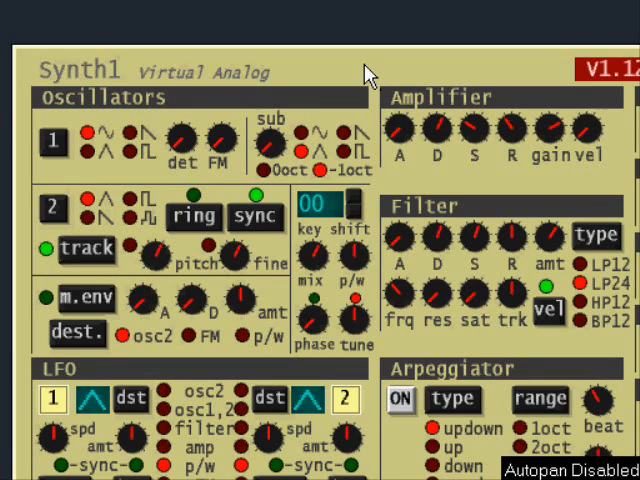
{"action": "mouse_move", "coordinate": [310, 68]}
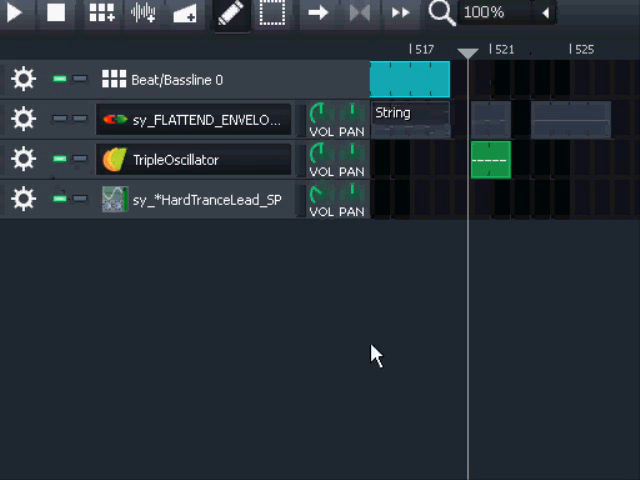
{"action": "mouse_move", "coordinate": [475, 315]}
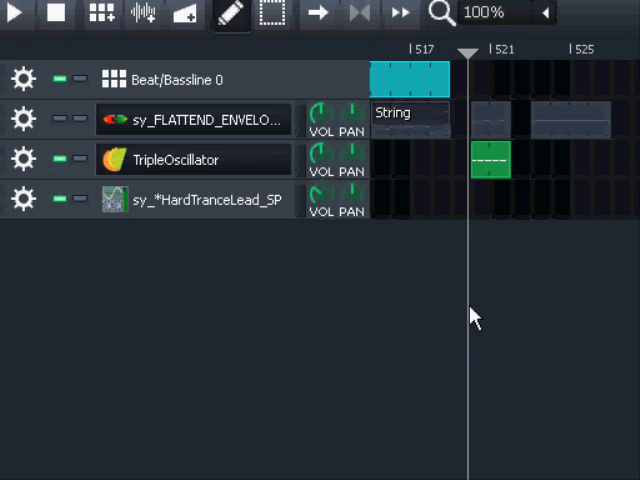
{"action": "mouse_move", "coordinate": [495, 165]}
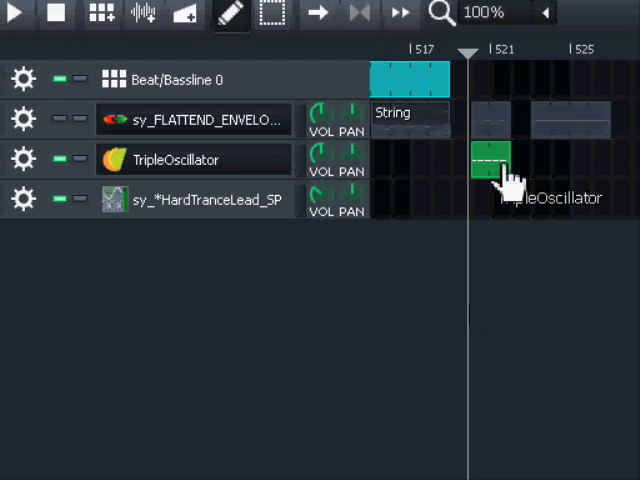
- Open the green TripleOscillator pattern in the Piano Roll showing its D4 notes
{"action": "double_click", "coordinate": [490, 160]}
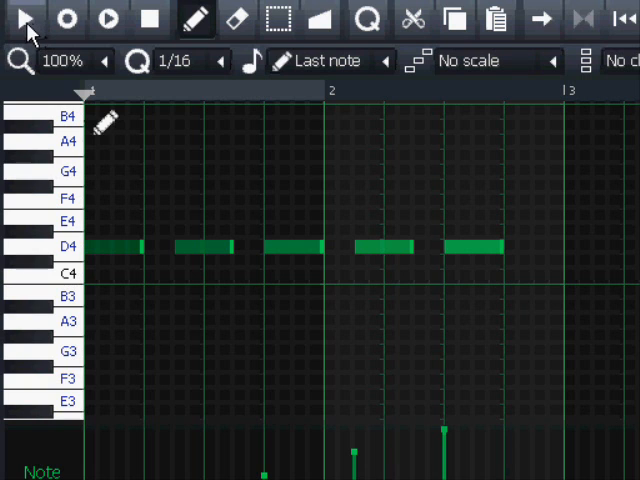
{"action": "left_click", "coordinate": [28, 19]}
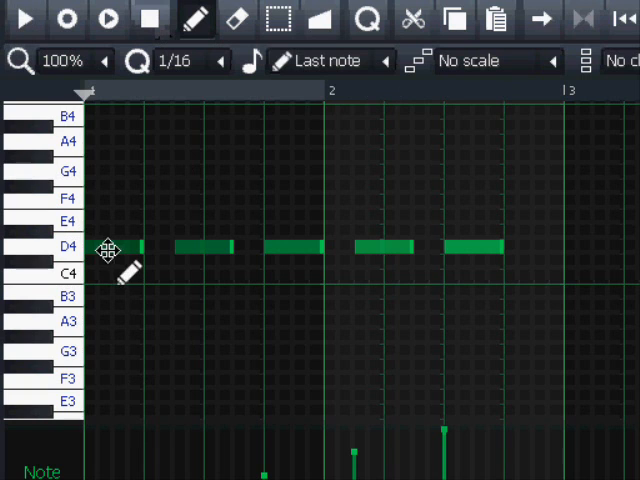
{"action": "mouse_move", "coordinate": [485, 250]}
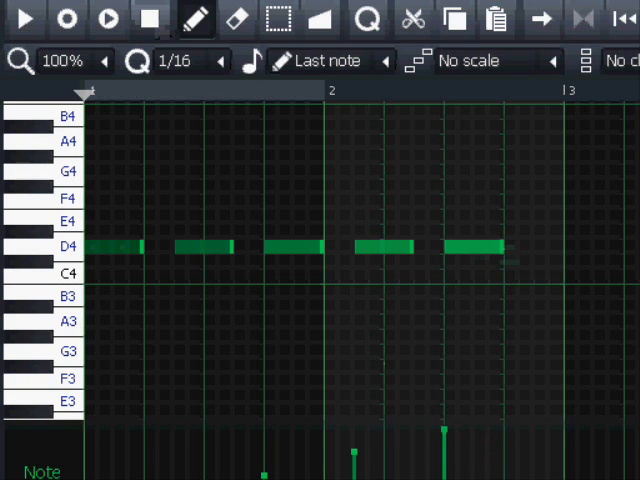
{"action": "mouse_move", "coordinate": [190, 128]}
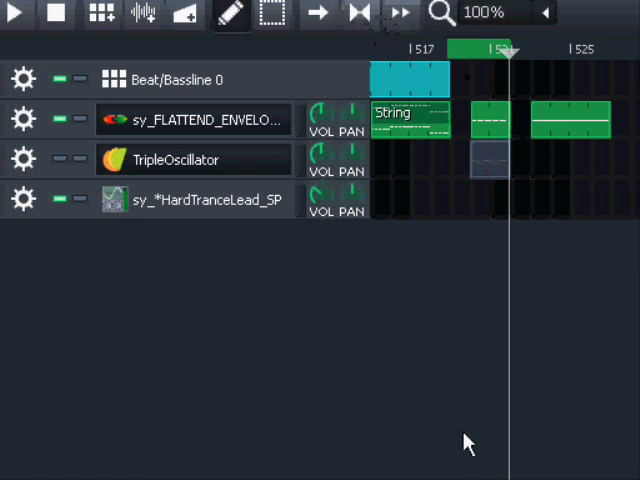
{"action": "mouse_move", "coordinate": [480, 408]}
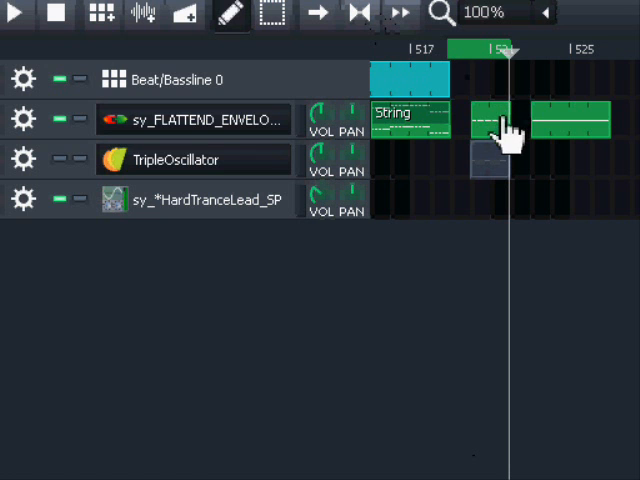
- Open the second track's pattern at bar 521 in the Piano Roll and play it
{"action": "double_click", "coordinate": [495, 120]}
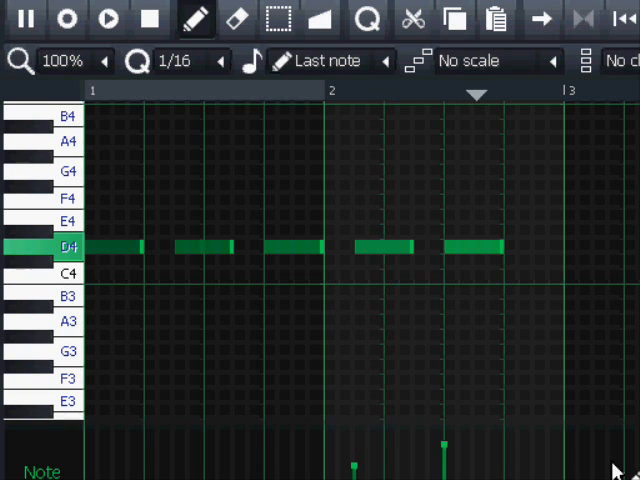
{"action": "left_click", "coordinate": [32, 20]}
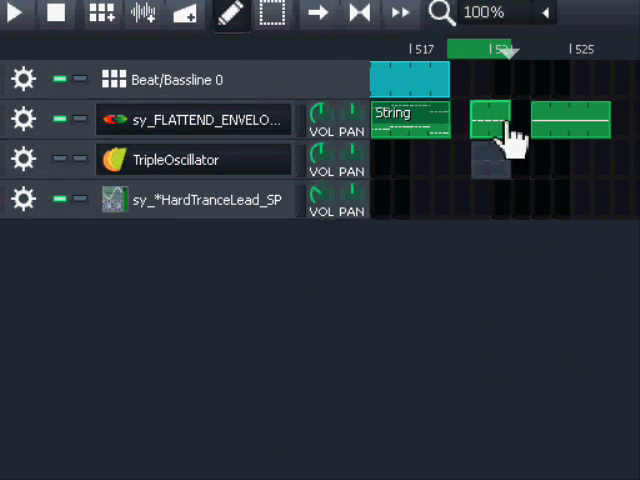
{"action": "double_click", "coordinate": [485, 120]}
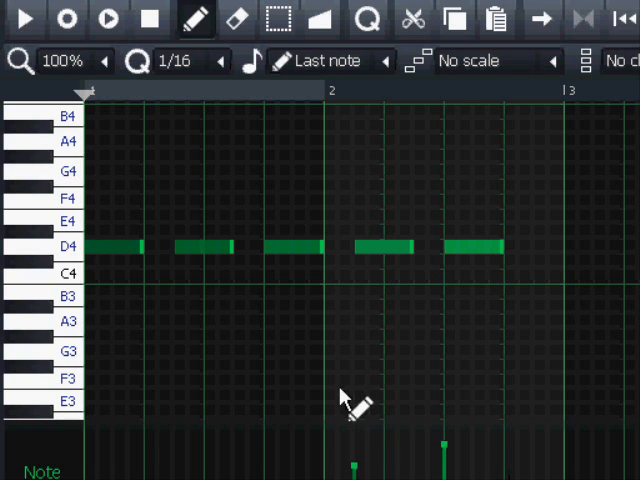
{"action": "mouse_move", "coordinate": [555, 185]}
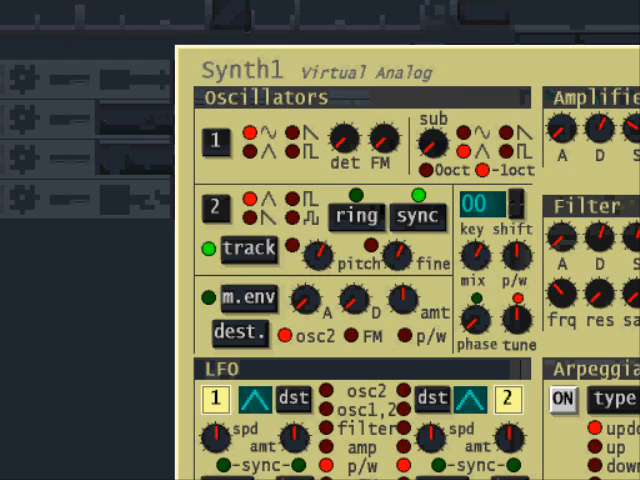
{"action": "mouse_move", "coordinate": [565, 10]}
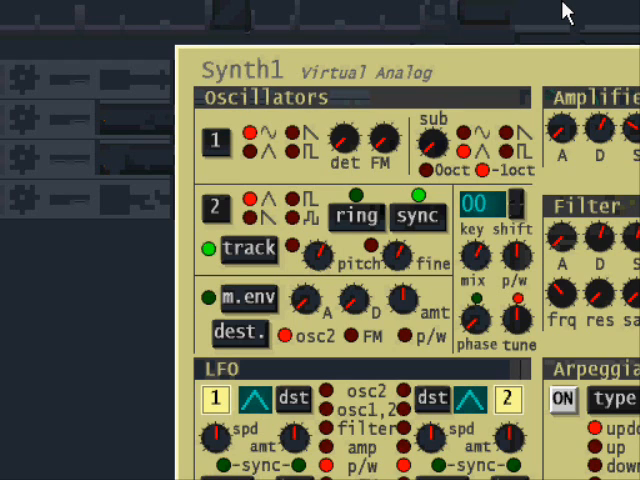
{"action": "mouse_move", "coordinate": [568, 15]}
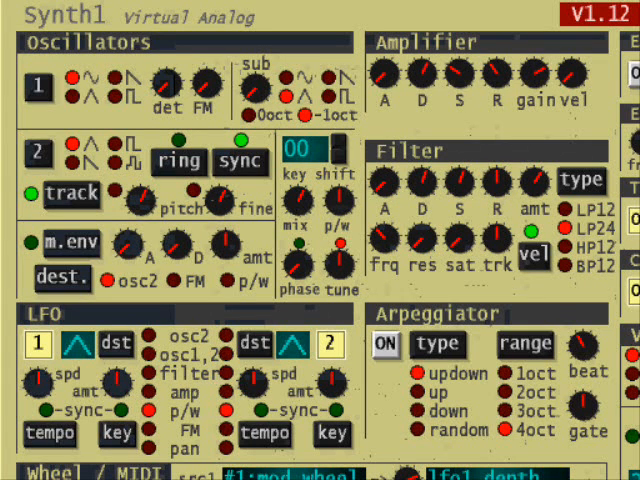
{"action": "mouse_move", "coordinate": [268, 300]}
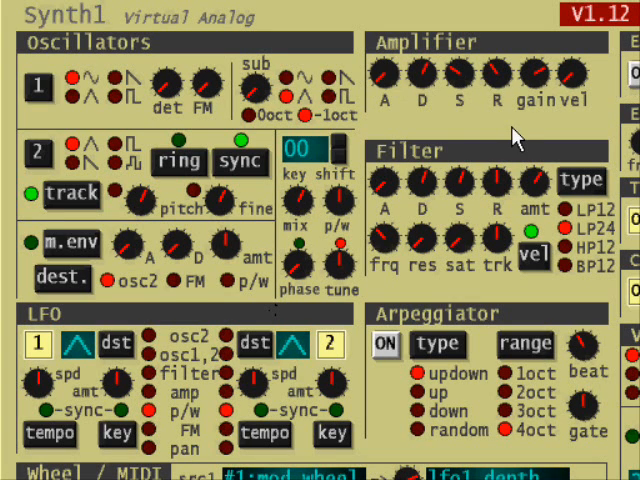
{"action": "mouse_move", "coordinate": [390, 112]}
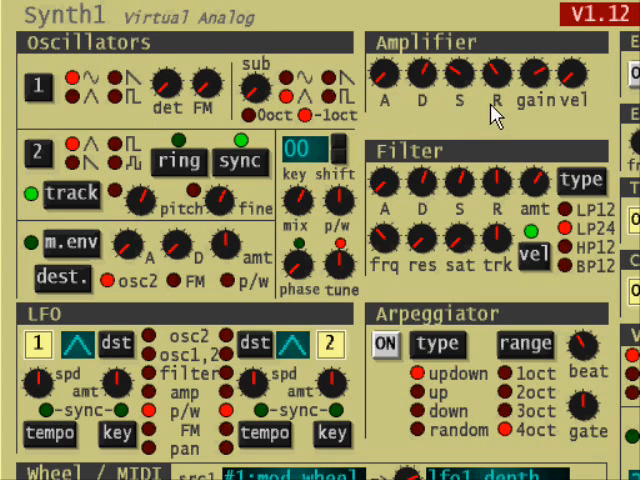
{"action": "mouse_move", "coordinate": [598, 127]}
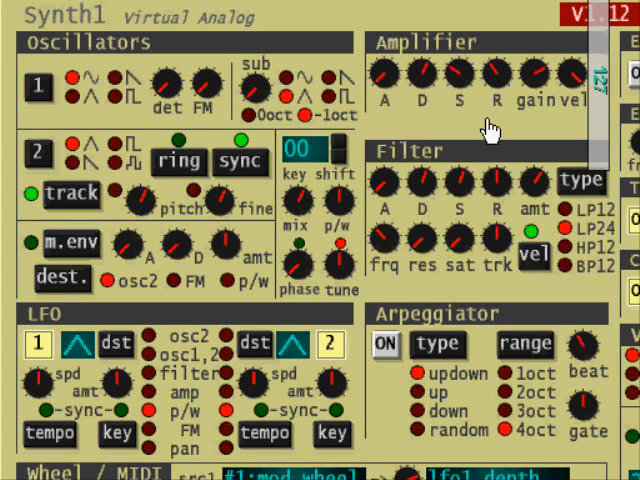
{"action": "mouse_move", "coordinate": [195, 140]}
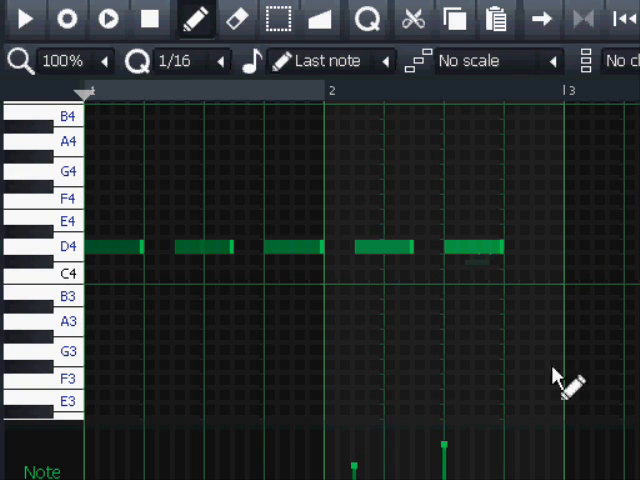
{"action": "mouse_move", "coordinate": [260, 200]}
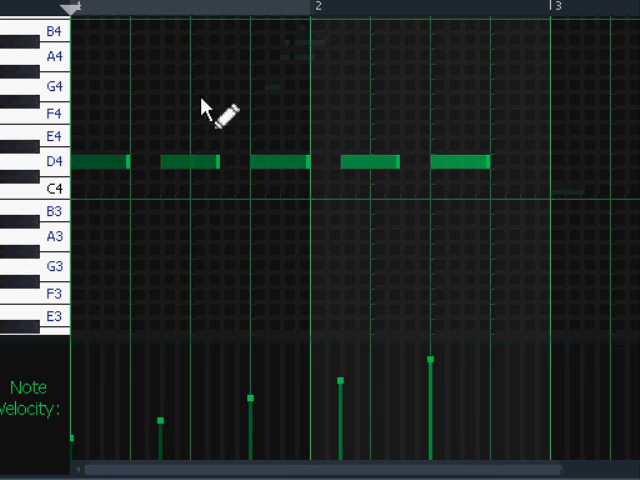
{"action": "mouse_move", "coordinate": [95, 34]}
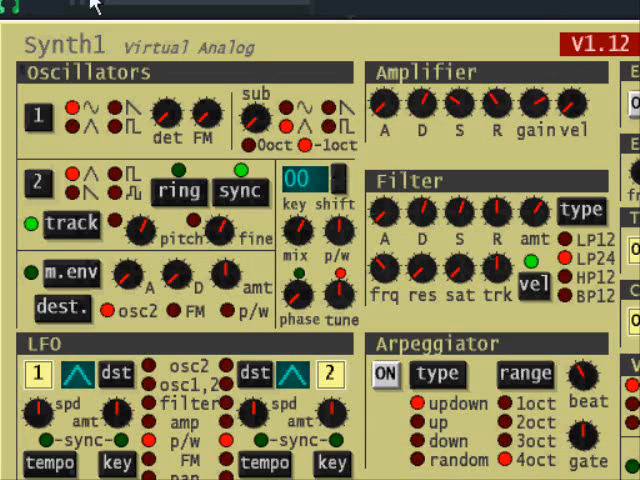
{"action": "mouse_move", "coordinate": [573, 103]}
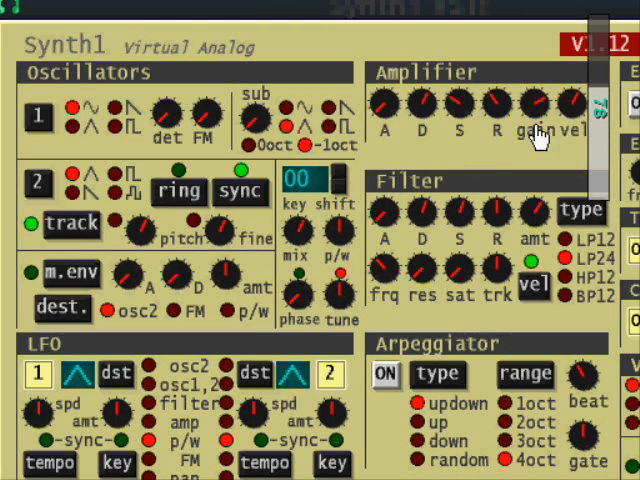
{"action": "mouse_move", "coordinate": [360, 150]}
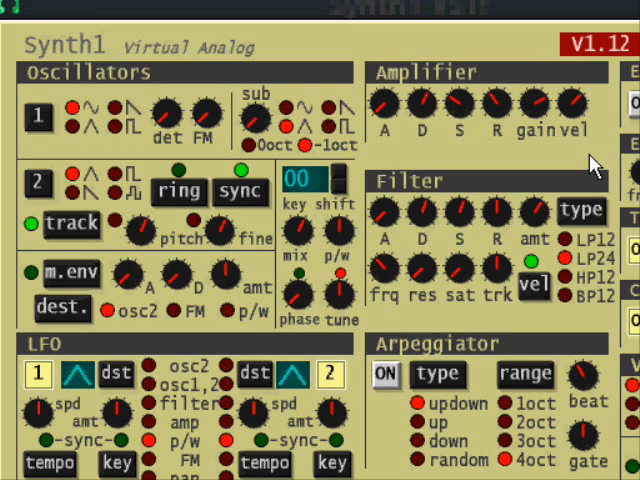
{"action": "mouse_move", "coordinate": [480, 38]}
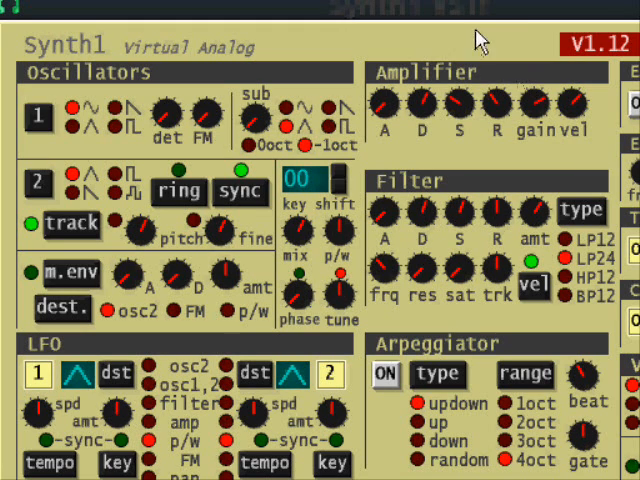
{"action": "mouse_move", "coordinate": [420, 145]}
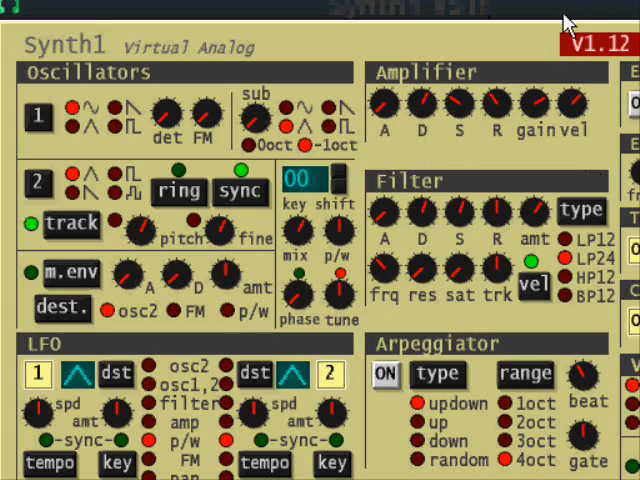
- Scroll the Synth1 editor to bring its amplifier and mod-wheel sections into view
{"action": "scroll", "scroll_direction": "down", "scroll_amount": 3}
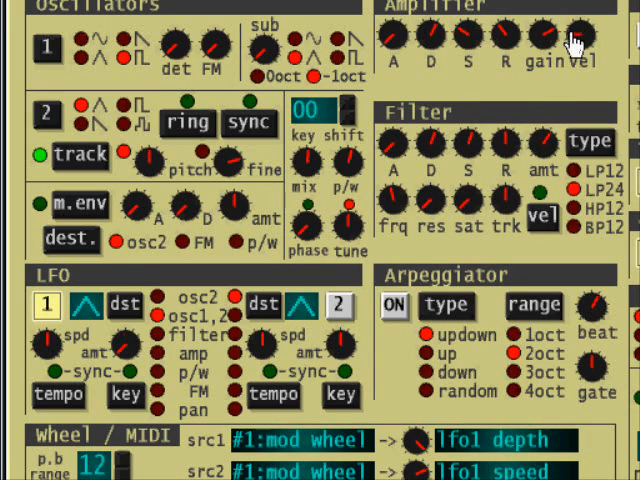
{"action": "mouse_move", "coordinate": [478, 140]}
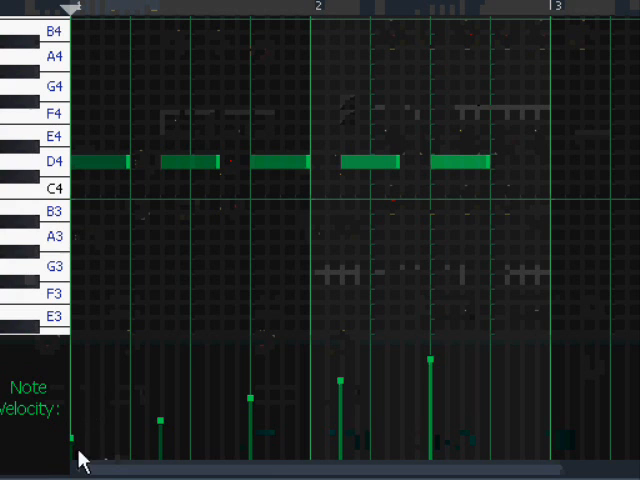
{"action": "mouse_move", "coordinate": [598, 180]}
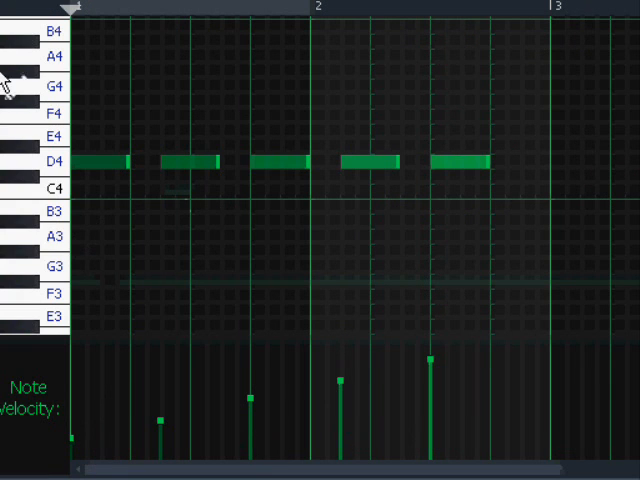
{"action": "mouse_move", "coordinate": [35, 12]}
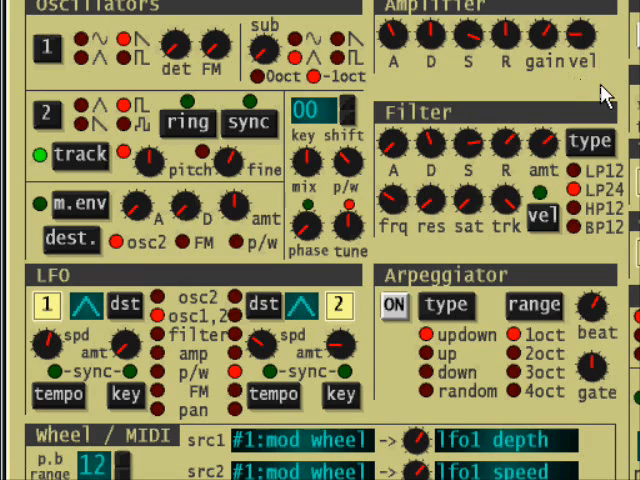
{"action": "mouse_move", "coordinate": [393, 93]}
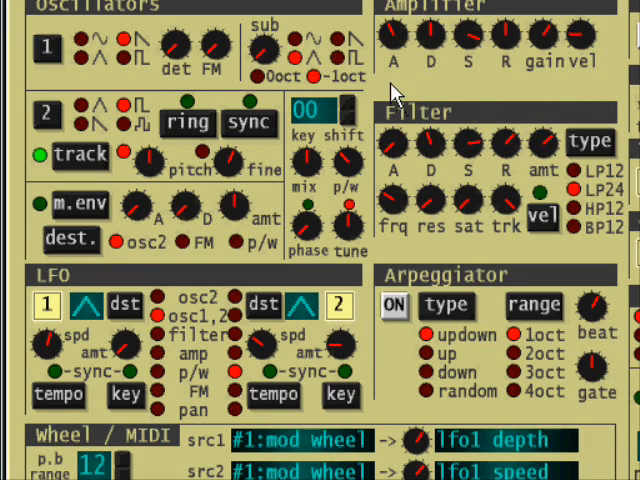